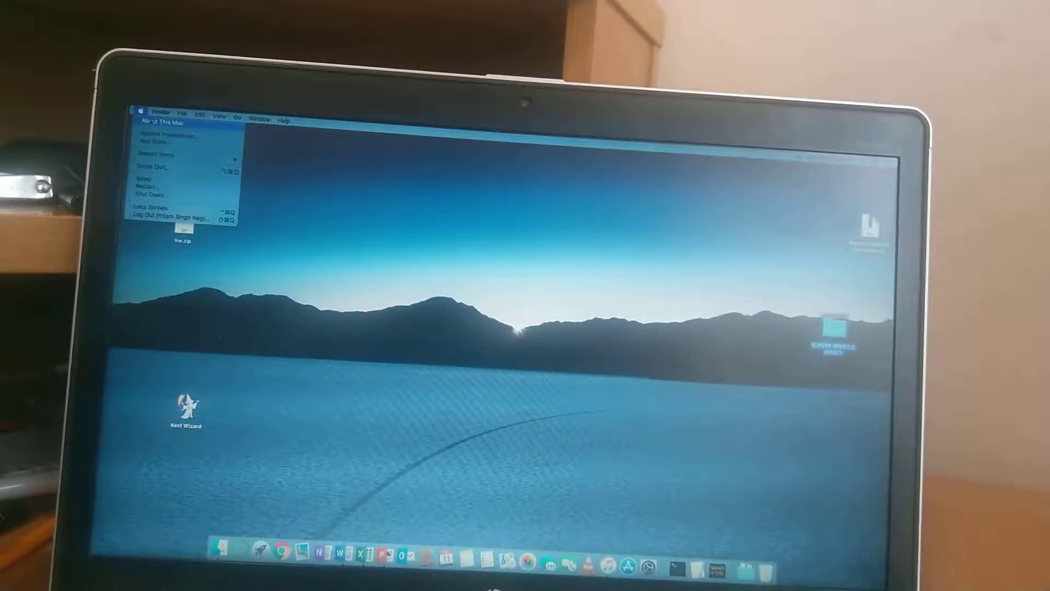
View About This Mac to confirm the system runs macOS Mojave
{"action": "left_click", "coordinate": [163, 122]}
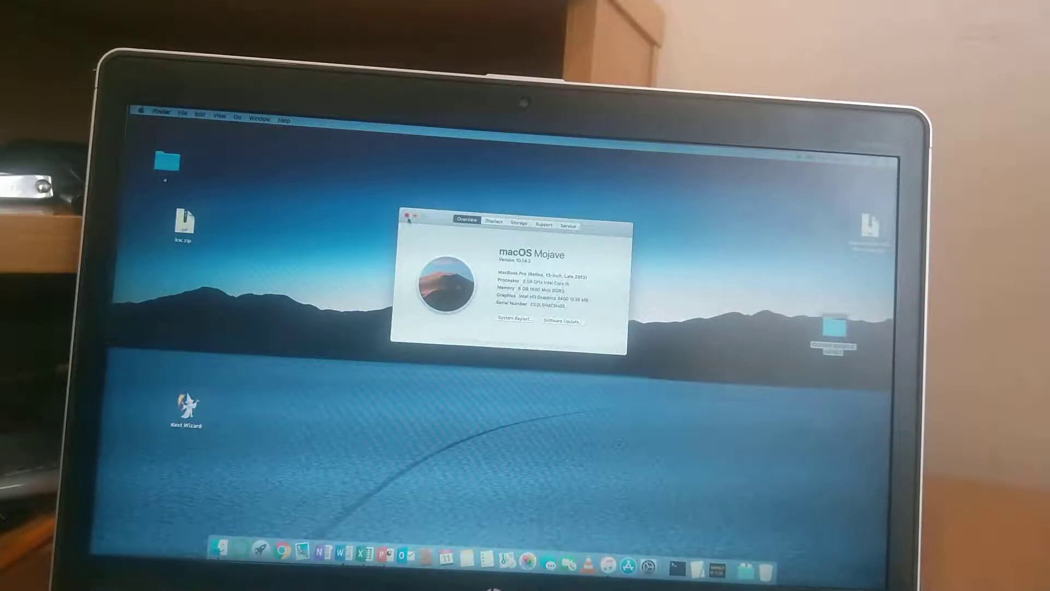
{"action": "left_click", "coordinate": [406, 215]}
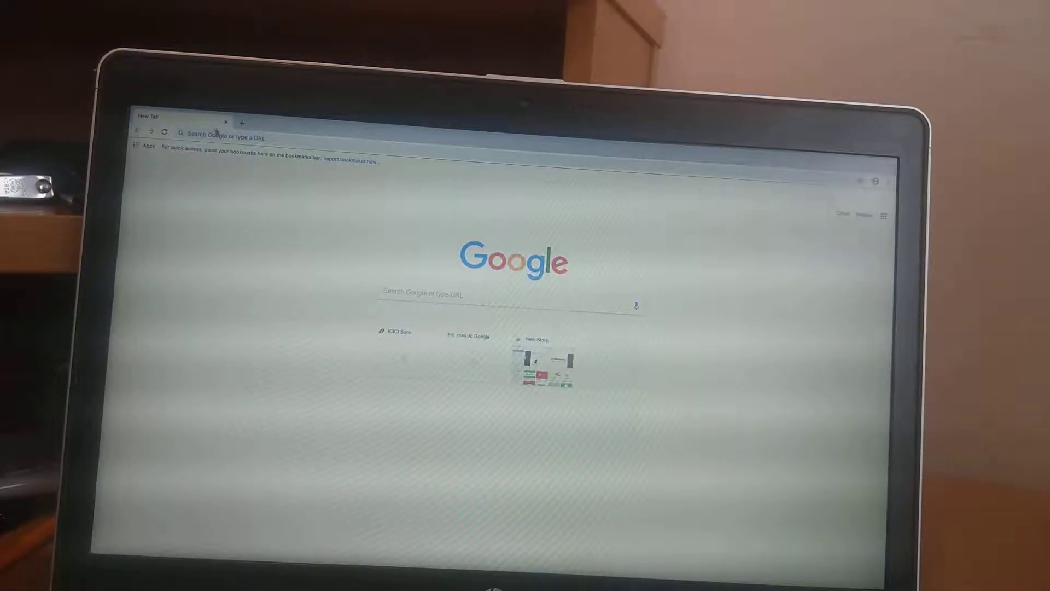
Search Google for 'youtube' from the new tab's address bar
{"action": "left_click", "coordinate": [228, 132]}
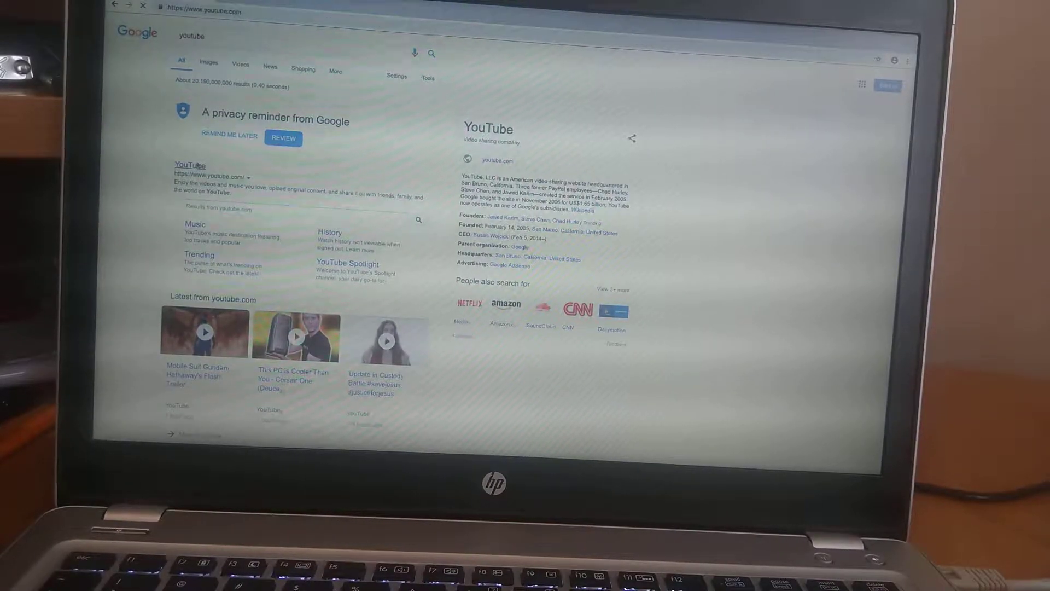
Go to YouTube and search its videos for 'install macos mojave'
{"action": "left_click", "coordinate": [190, 165]}
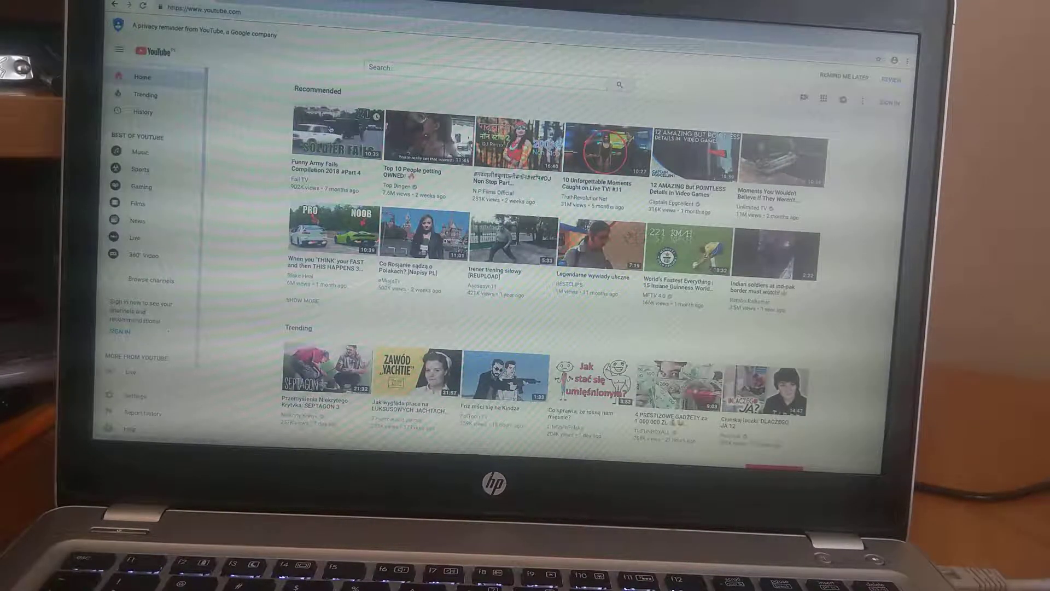
{"action": "left_click", "coordinate": [325, 137]}
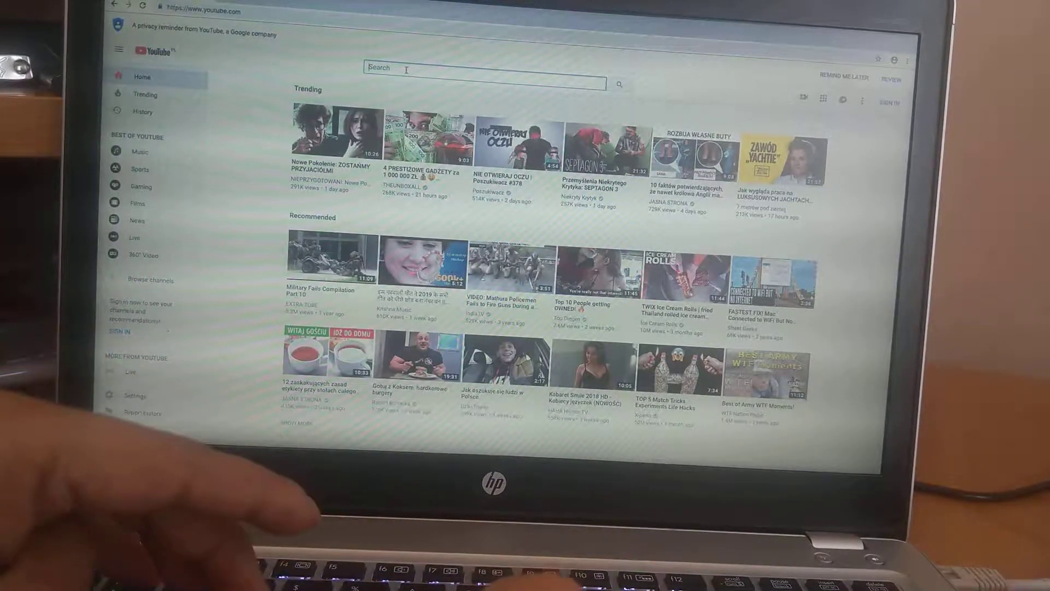
{"action": "type", "text": "insta"}
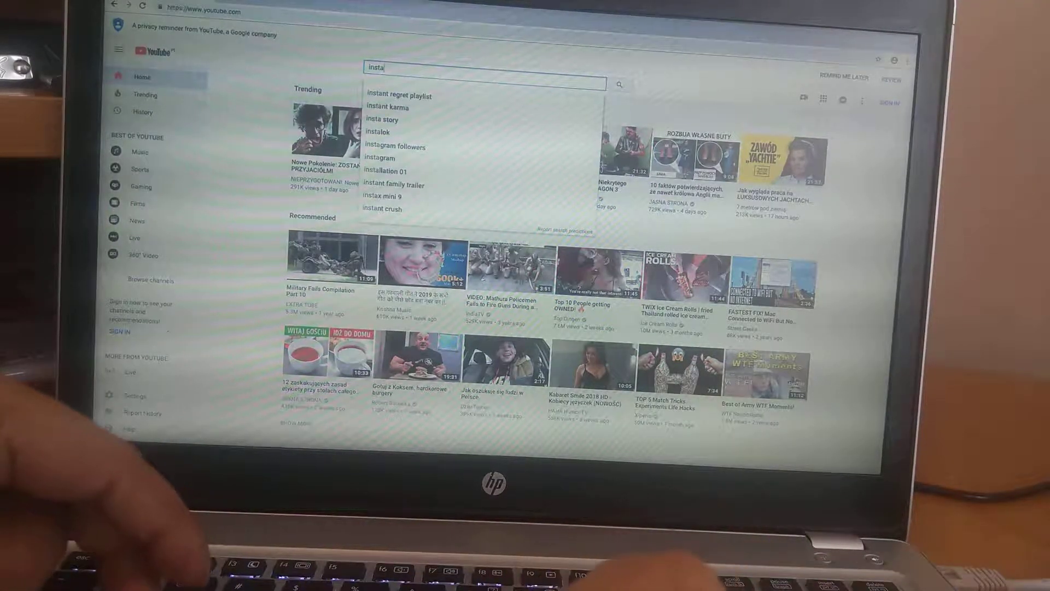
{"action": "type", "text": "install m"}
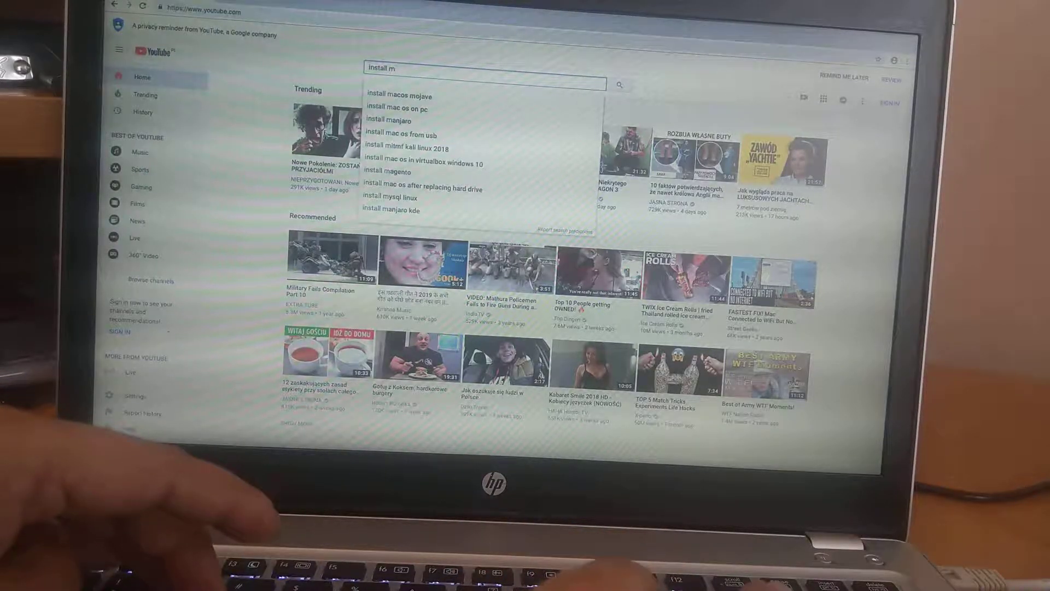
{"action": "left_click", "coordinate": [397, 96]}
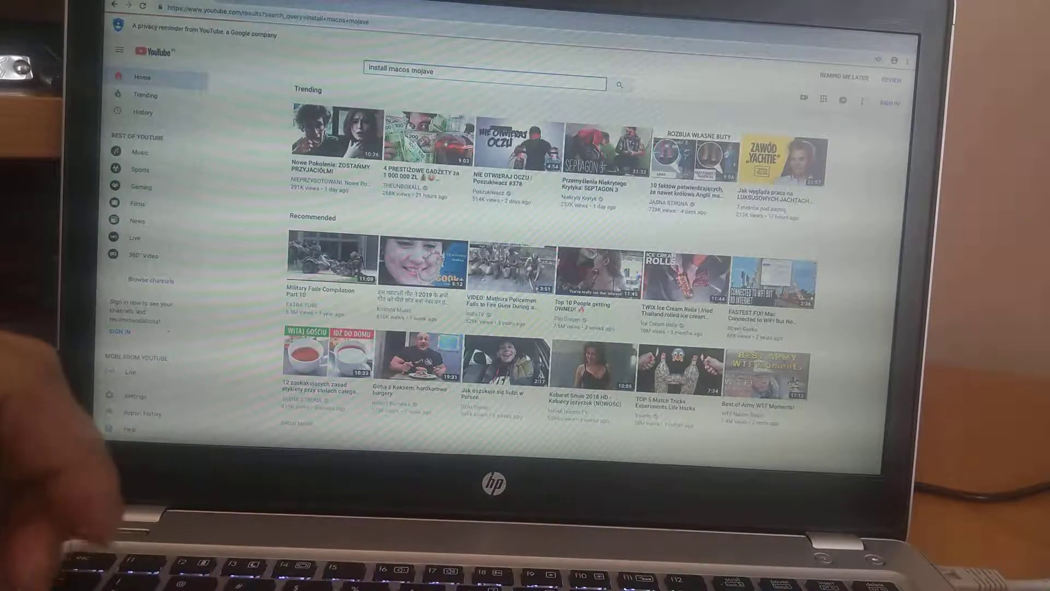
{"action": "key", "text": "Return"}
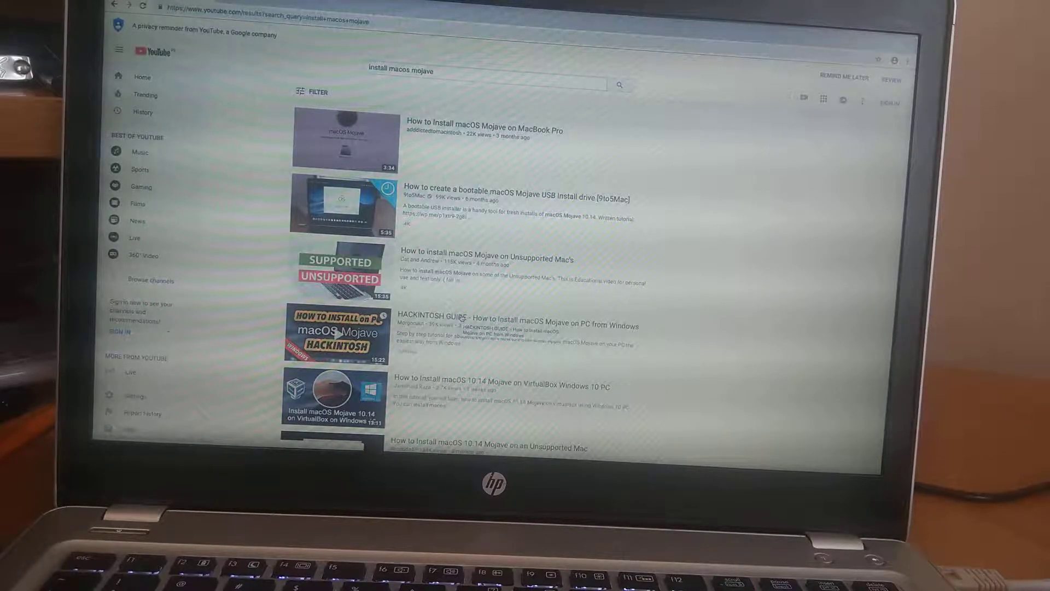
Play the HACKINTOSH GUIDE Mojave tutorial and expand its description to the MOJAVE download link
{"action": "left_click", "coordinate": [333, 334]}
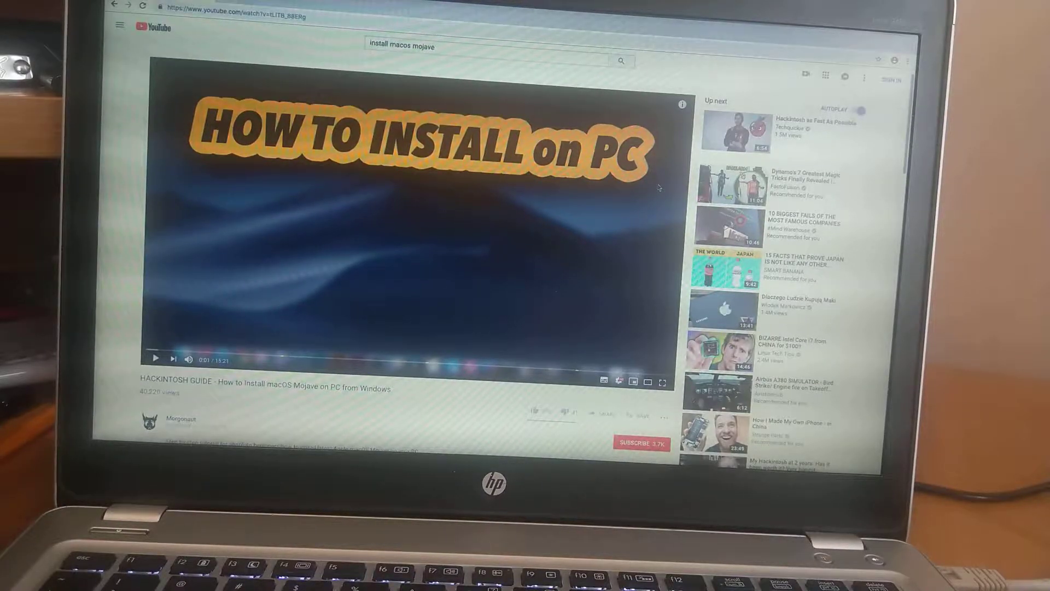
{"action": "scroll", "scroll_direction": "down", "scroll_amount": 3}
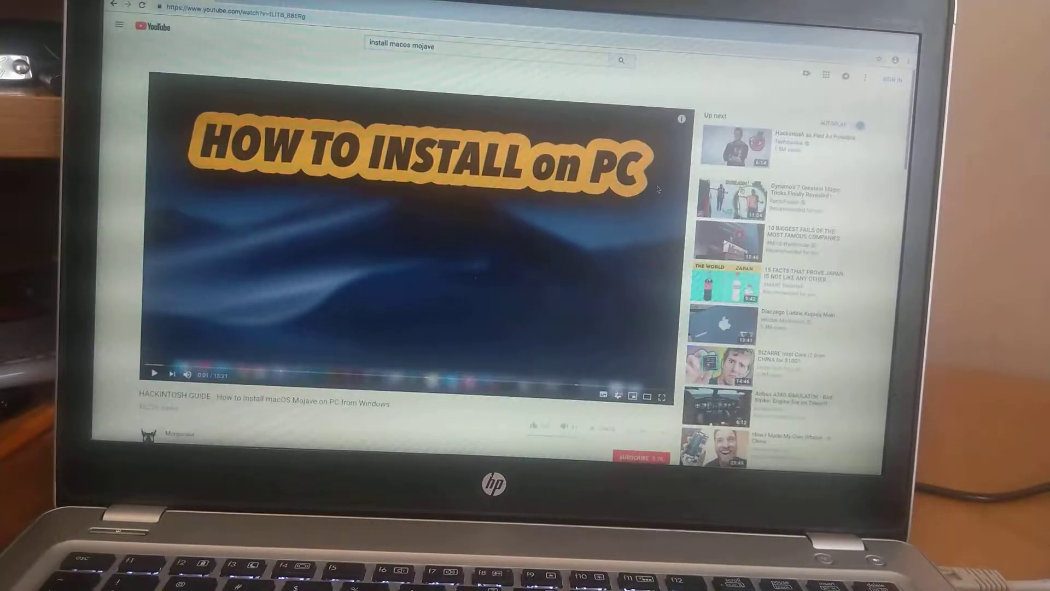
{"action": "scroll", "scroll_direction": "down", "scroll_amount": 3}
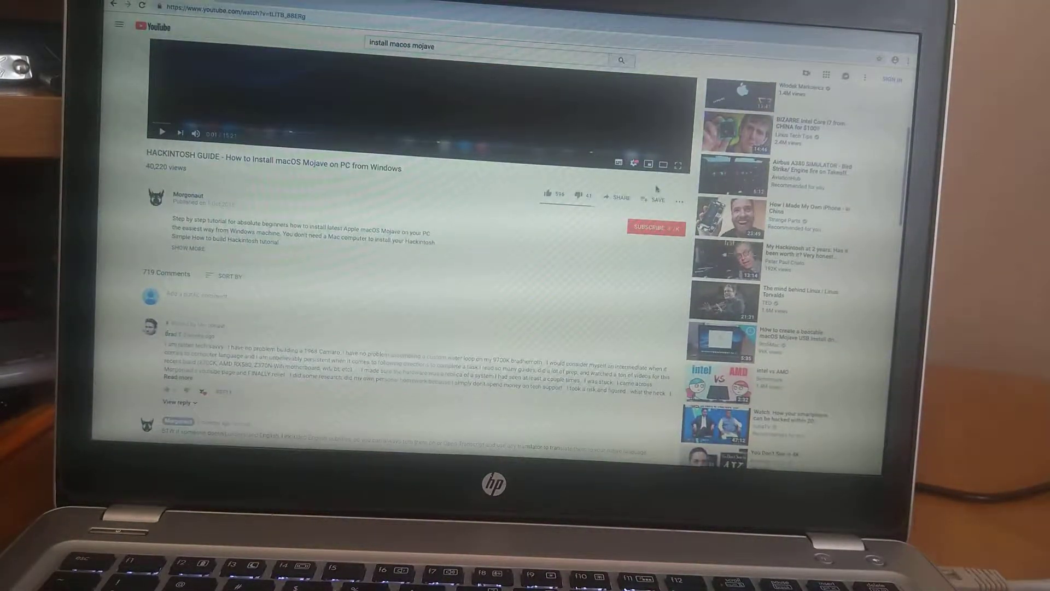
{"action": "scroll", "scroll_direction": "down", "scroll_amount": 3}
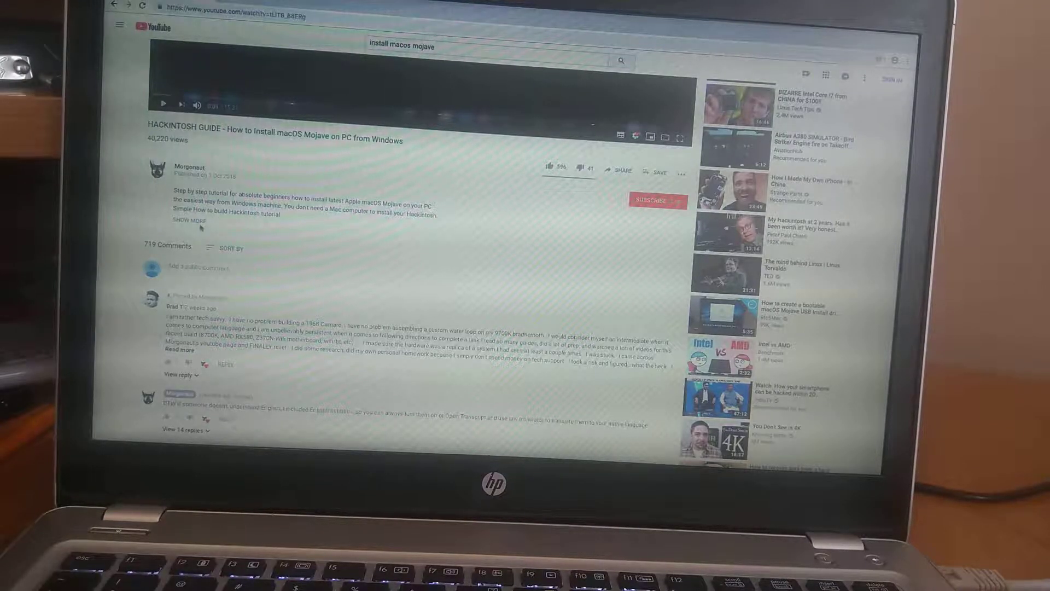
{"action": "left_click", "coordinate": [191, 221]}
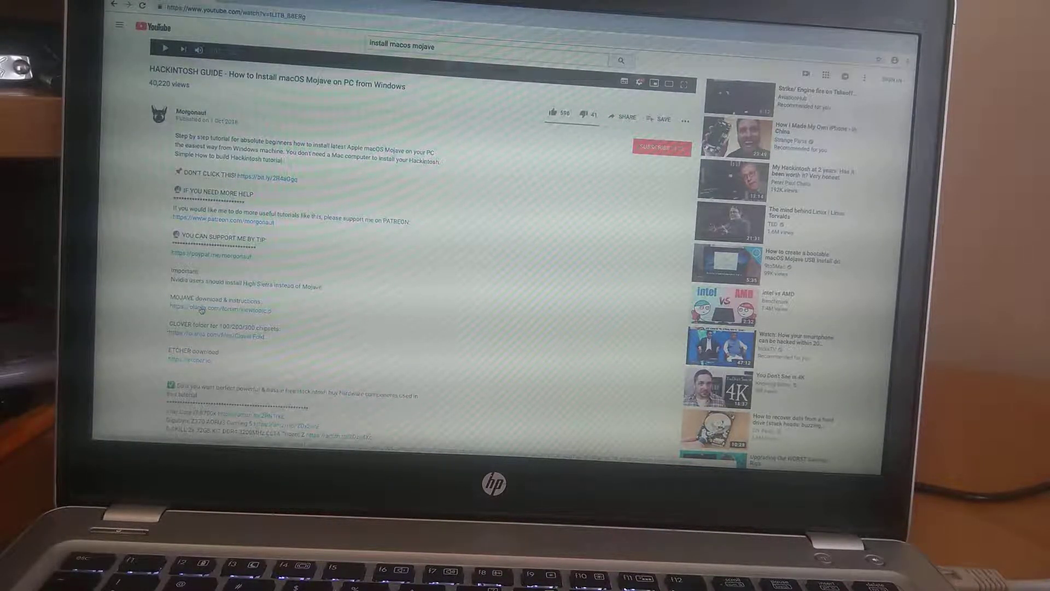
{"action": "double_click", "coordinate": [214, 309]}
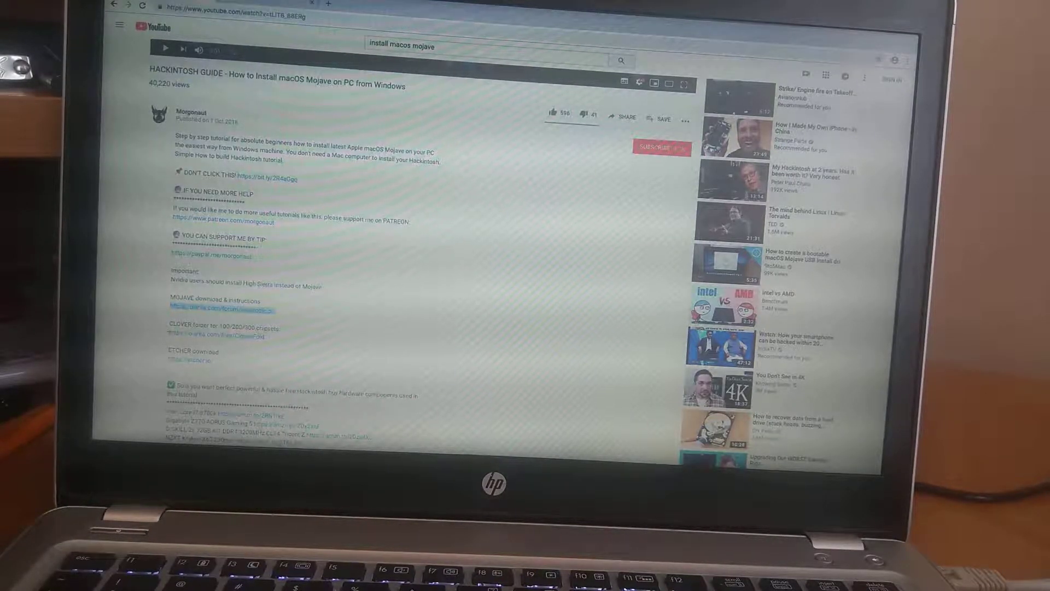
Read through the Mojave Olarila topic's Download, Unzip and Burn, and Tutorials sections
{"action": "left_click", "coordinate": [215, 308]}
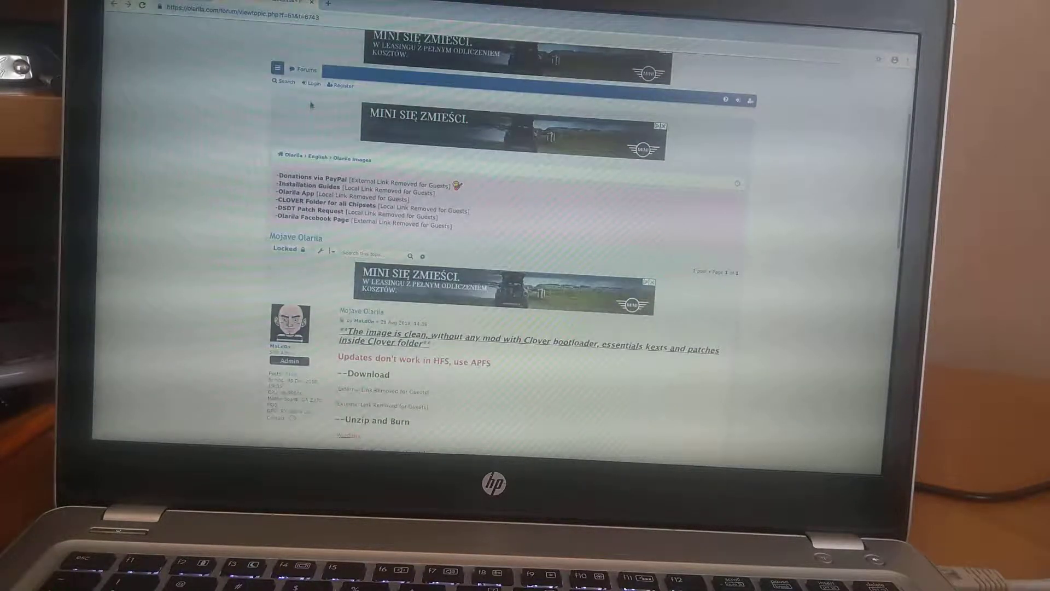
{"action": "scroll", "scroll_direction": "down", "scroll_amount": 3}
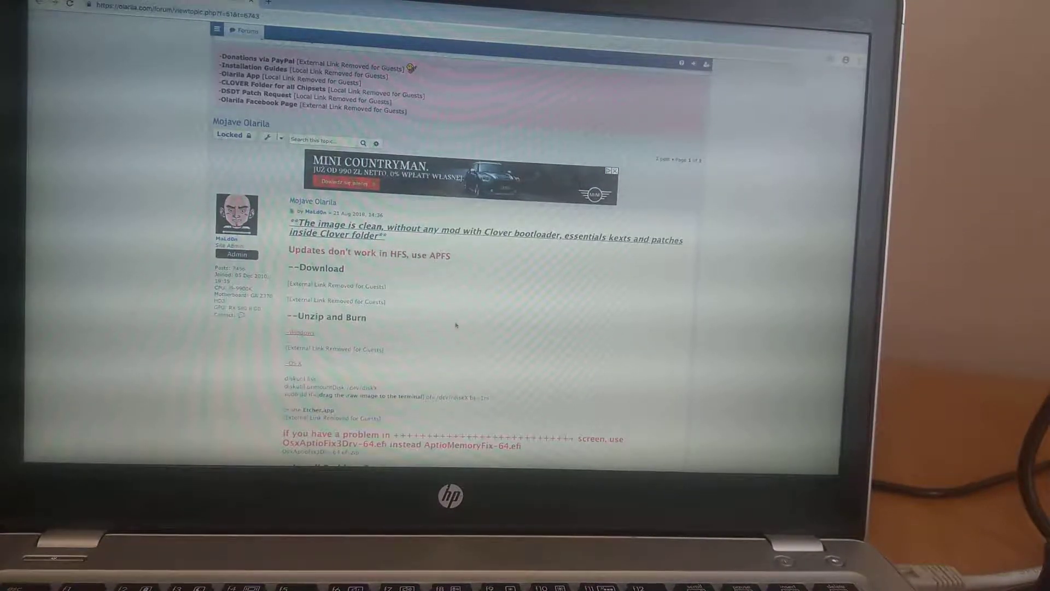
{"action": "scroll", "scroll_direction": "down", "scroll_amount": 3}
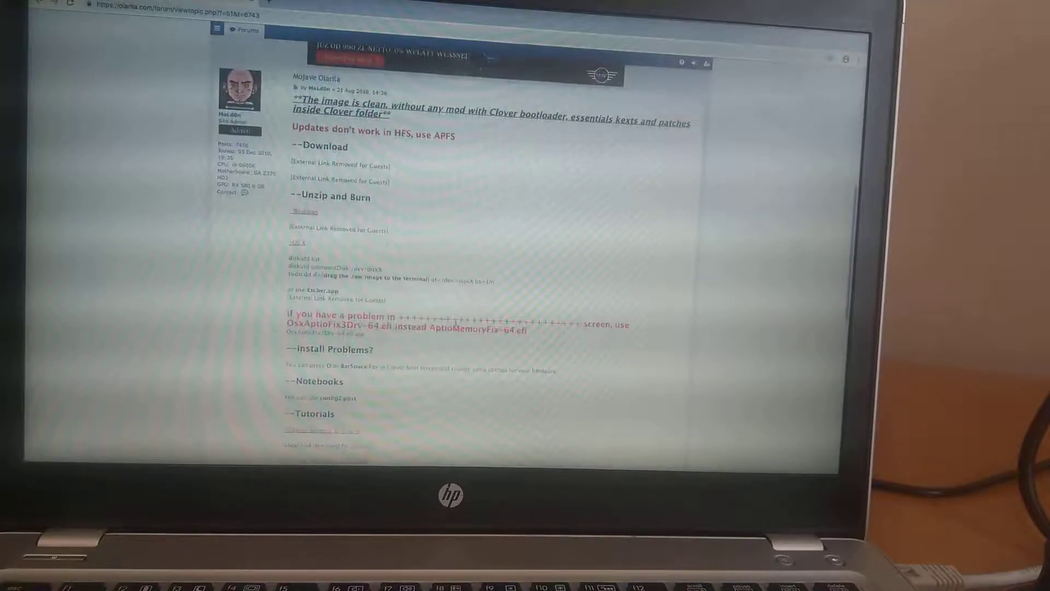
{"action": "scroll", "scroll_direction": "down", "scroll_amount": 3}
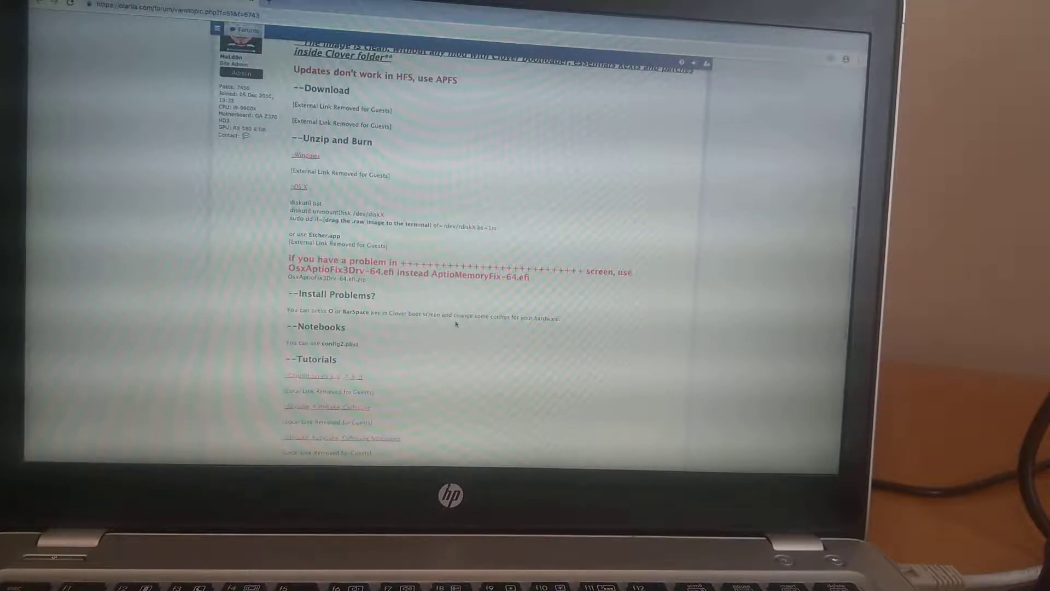
{"action": "scroll", "scroll_direction": "down", "scroll_amount": 3}
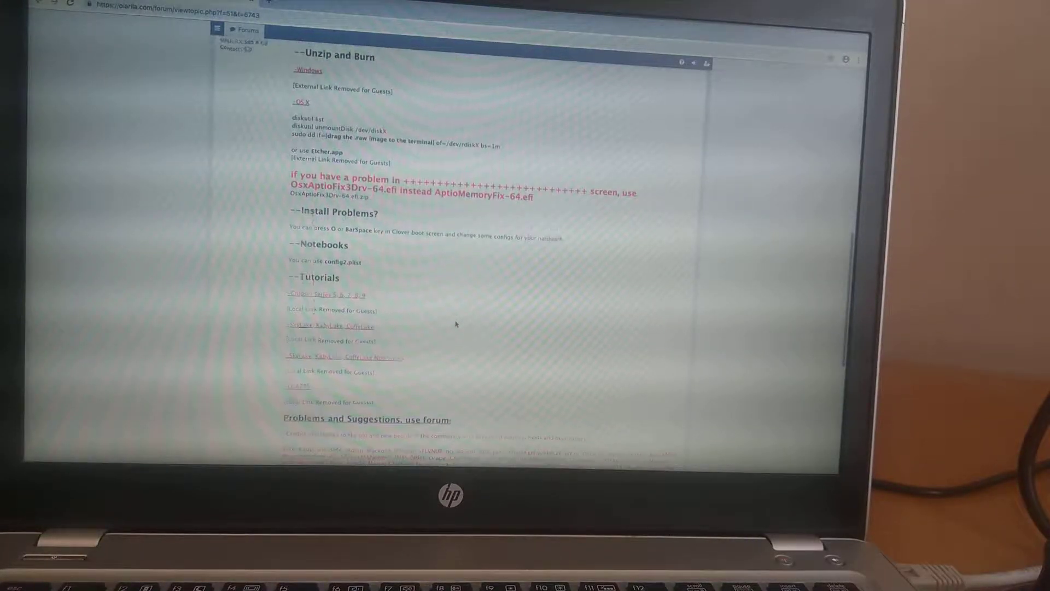
{"action": "scroll", "scroll_direction": "up", "scroll_amount": 3}
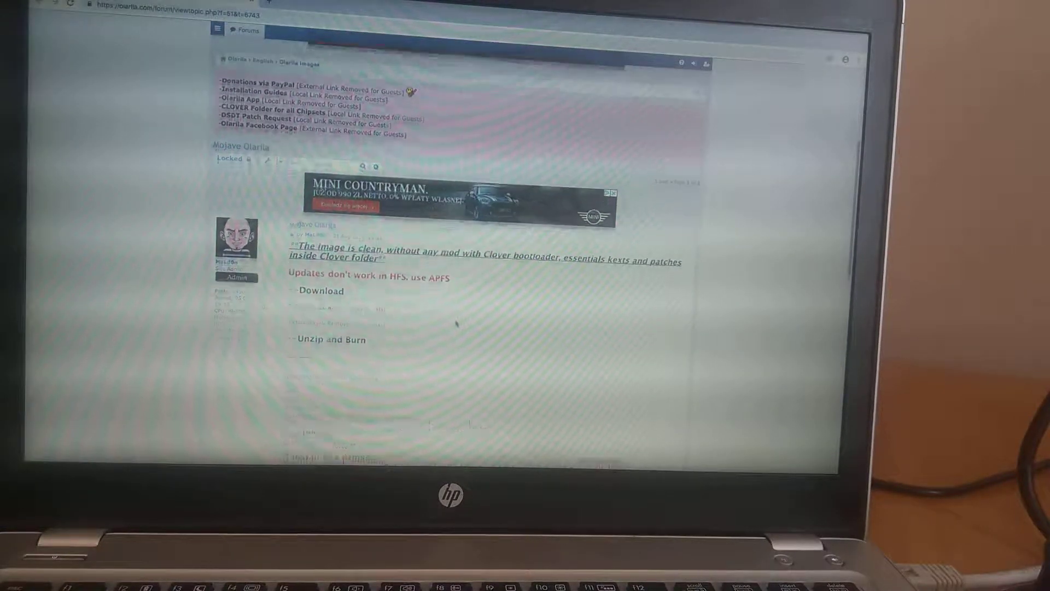
{"action": "scroll", "scroll_direction": "down", "scroll_amount": 3}
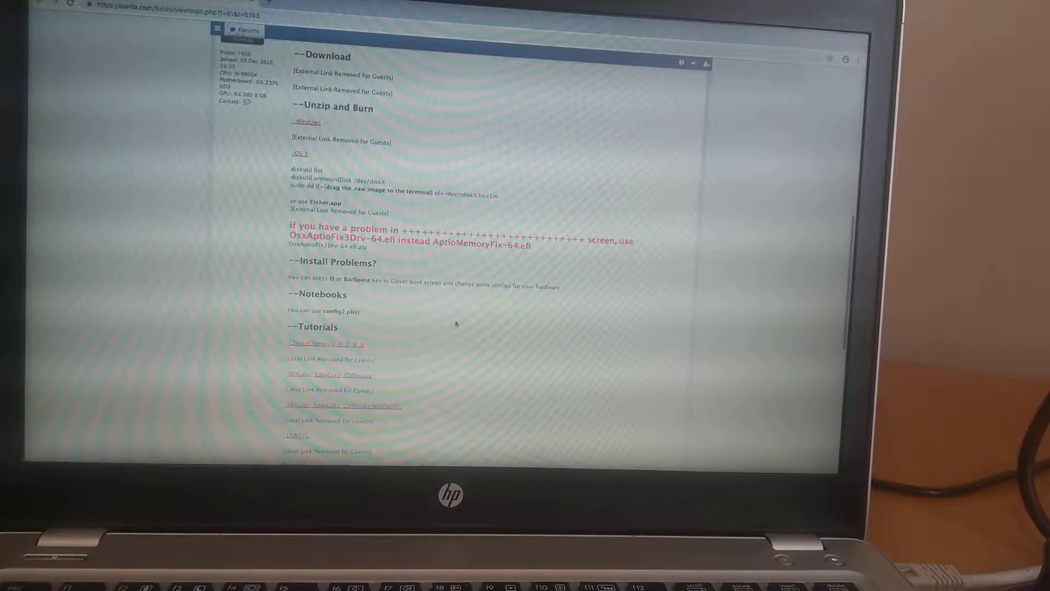
{"action": "scroll", "scroll_direction": "down", "scroll_amount": 3}
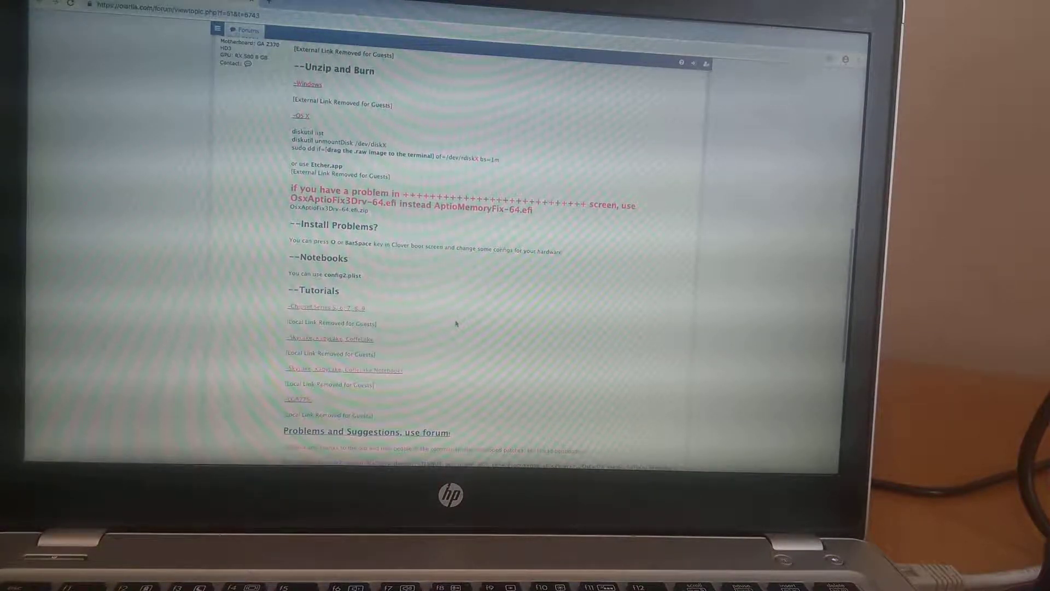
{"action": "scroll", "scroll_direction": "down", "scroll_amount": 3}
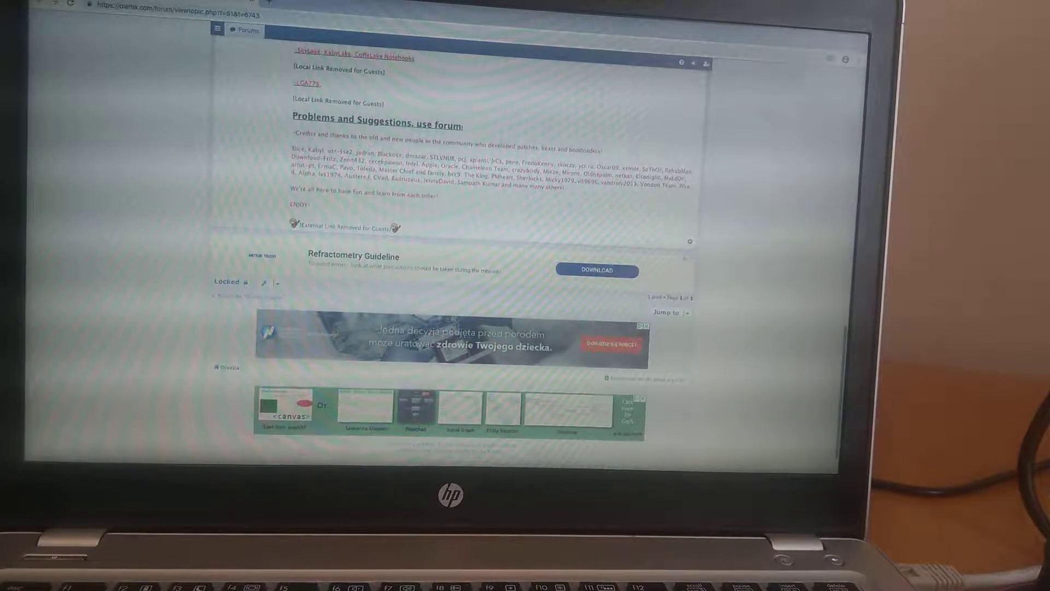
{"action": "scroll", "scroll_direction": "up", "scroll_amount": 3}
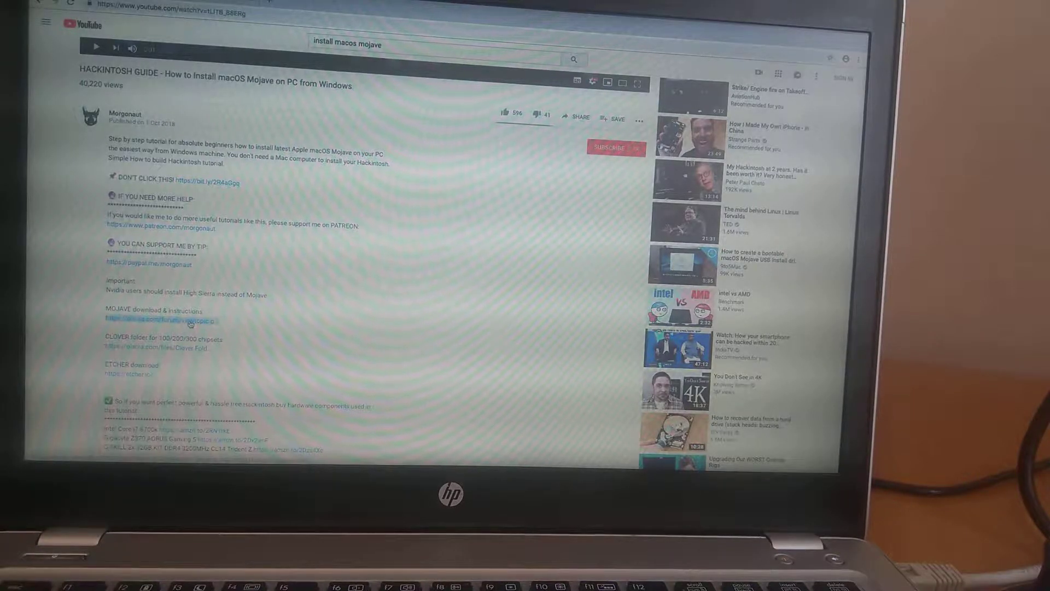
Reopen the Mojave Olarila topic from the description and view its Install Problems and Notebooks sections
{"action": "left_click", "coordinate": [159, 319]}
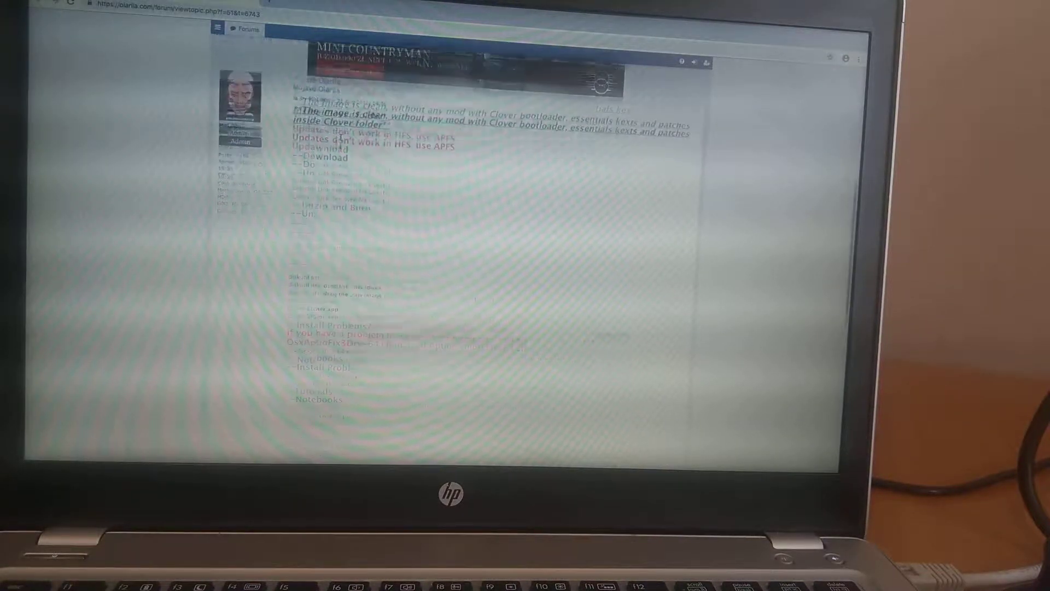
{"action": "scroll", "scroll_direction": "down", "scroll_amount": 3}
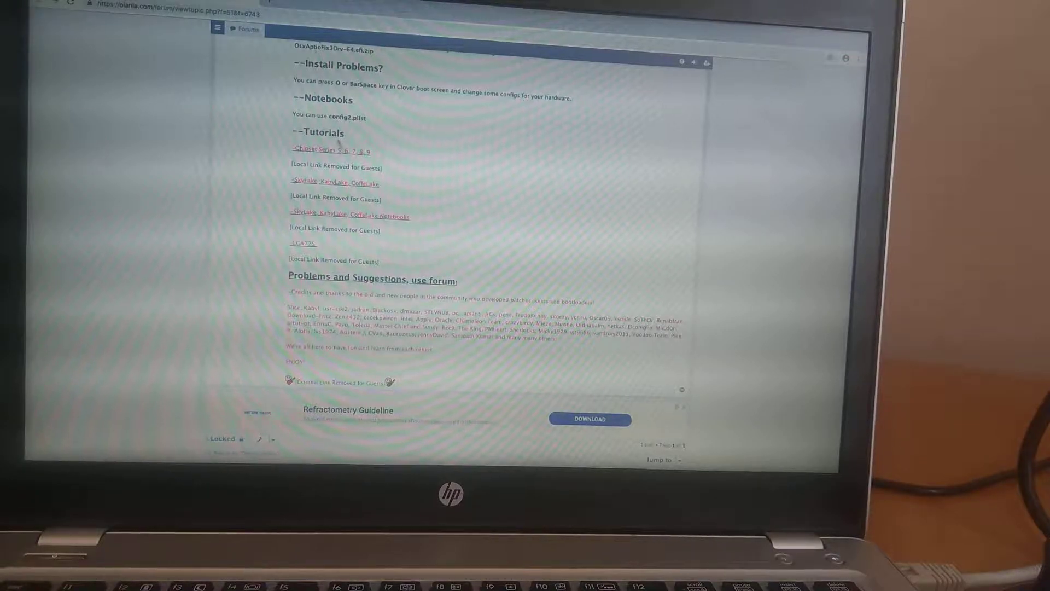